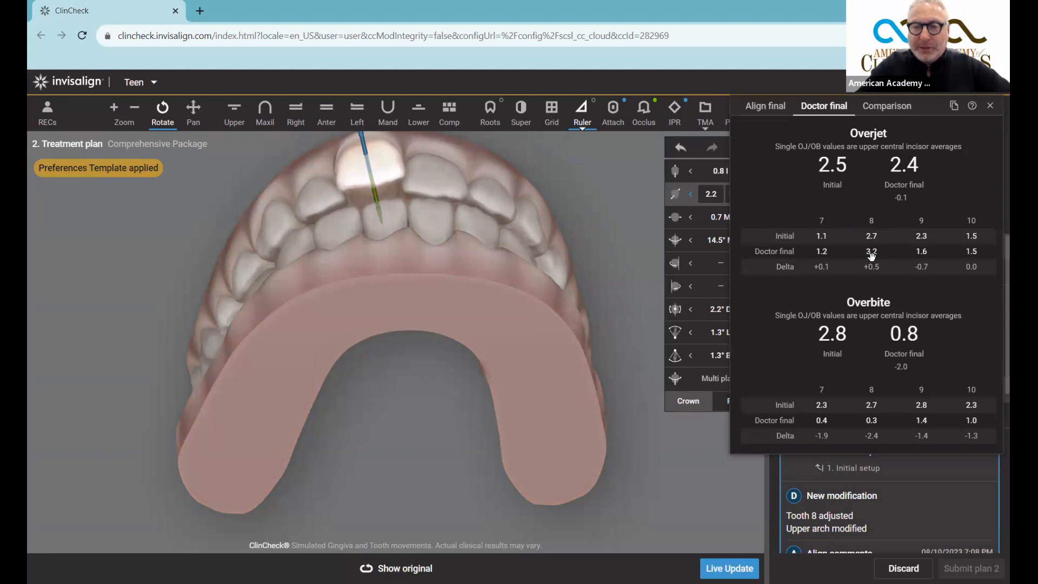
pyautogui.moveTo(867, 236)
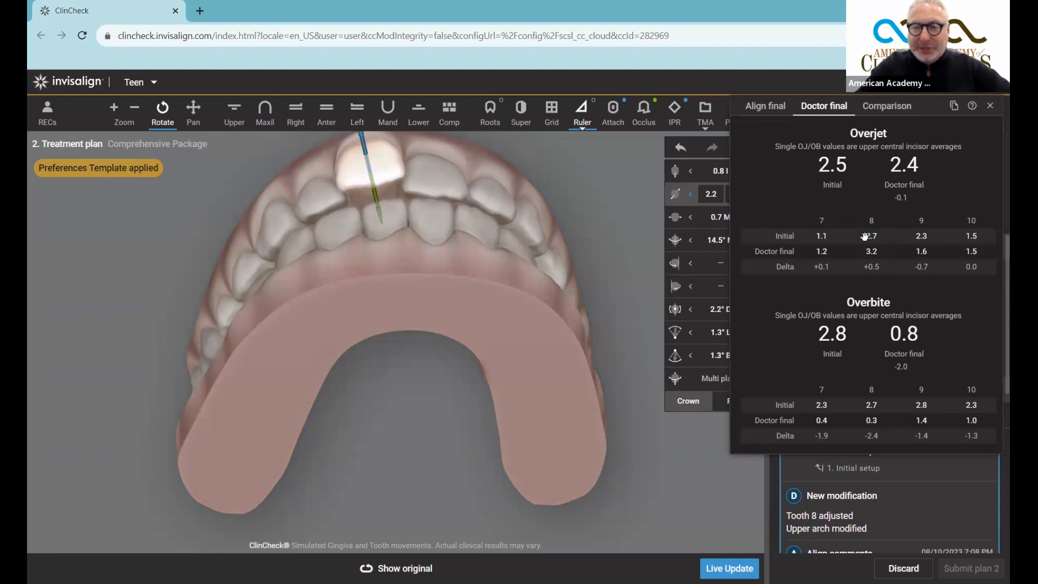
pyautogui.moveTo(483, 483)
pyautogui.write('0.2')
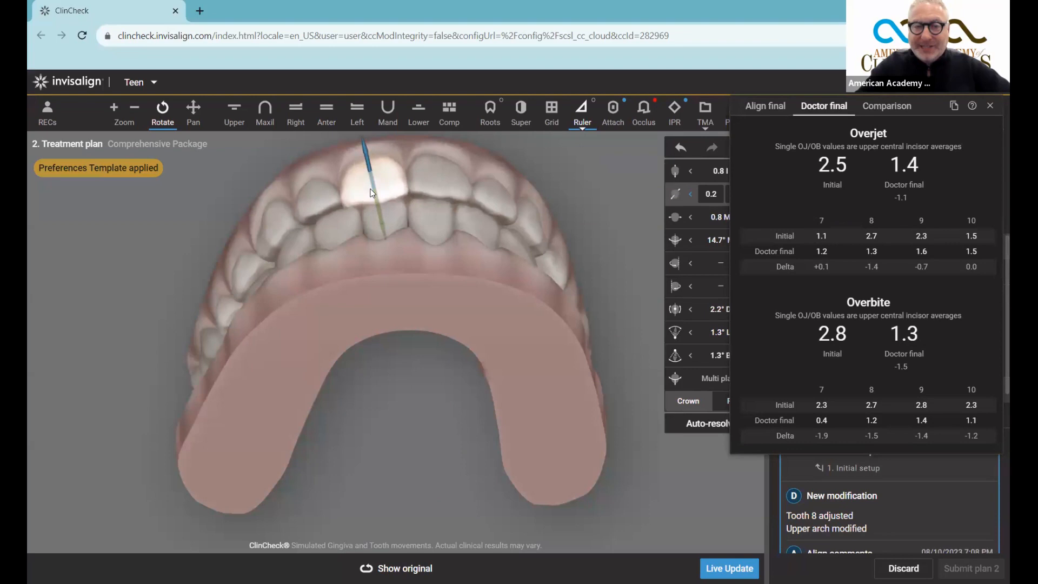
pyautogui.moveTo(886, 239)
pyautogui.write('0.5')
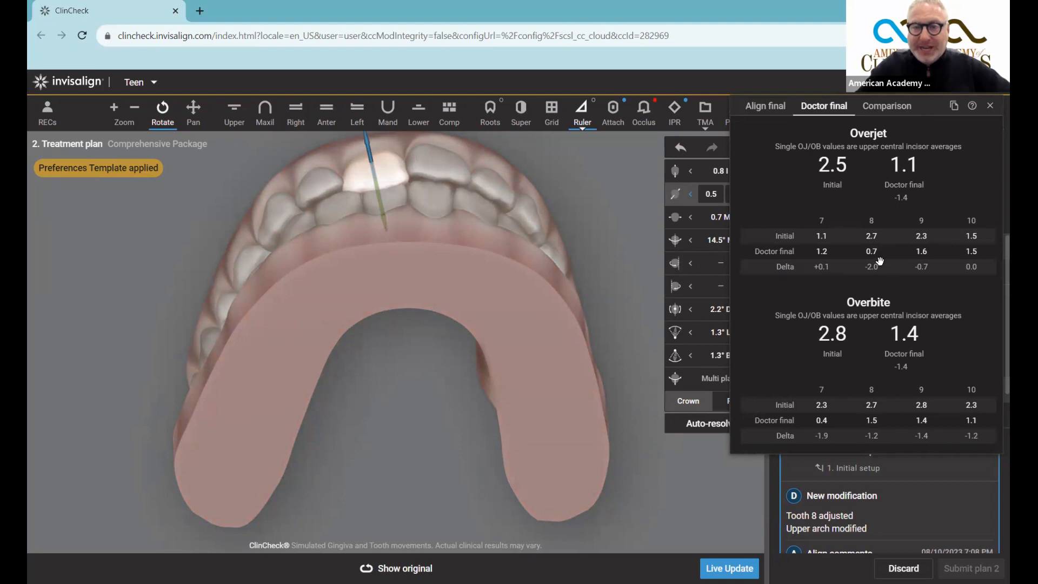
pyautogui.moveTo(448, 546)
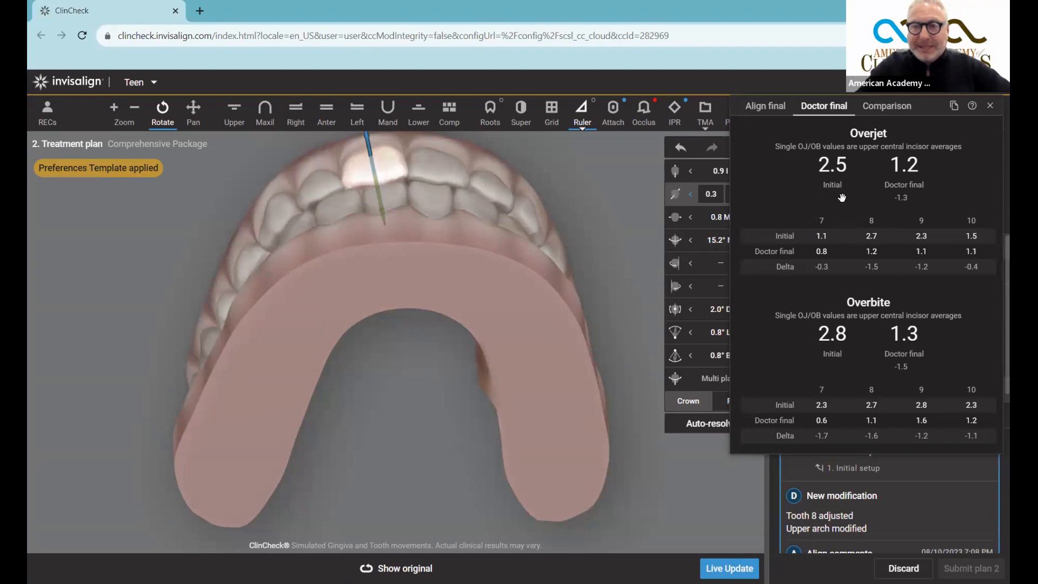
pyautogui.moveTo(902, 179)
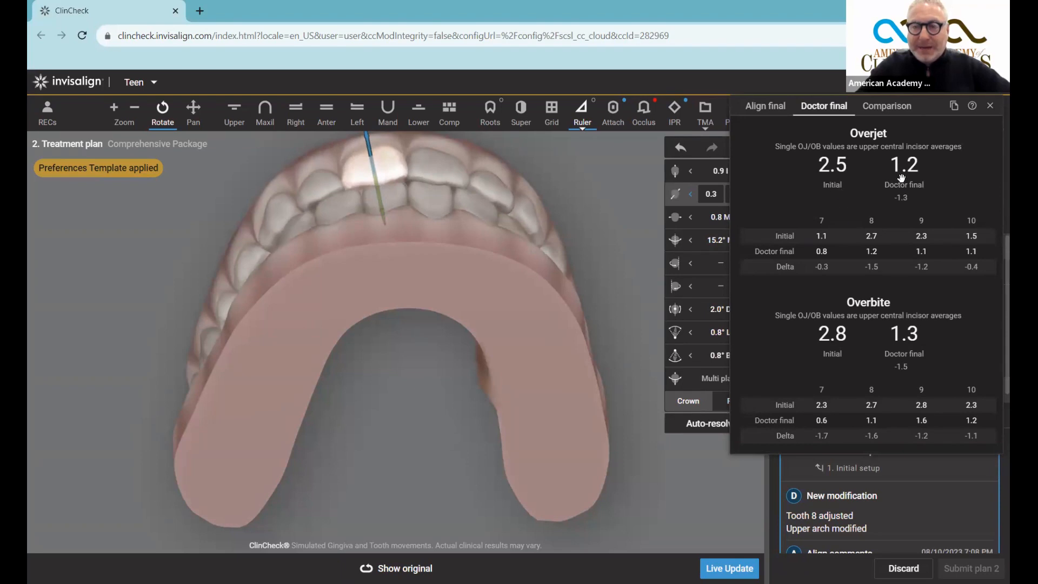
# Compare Align-final (2.2 OJ, 0.9 OB) against doctor-final (1.2 OJ, 1.3 OB) in the Comparison view.
pyautogui.click(887, 106)
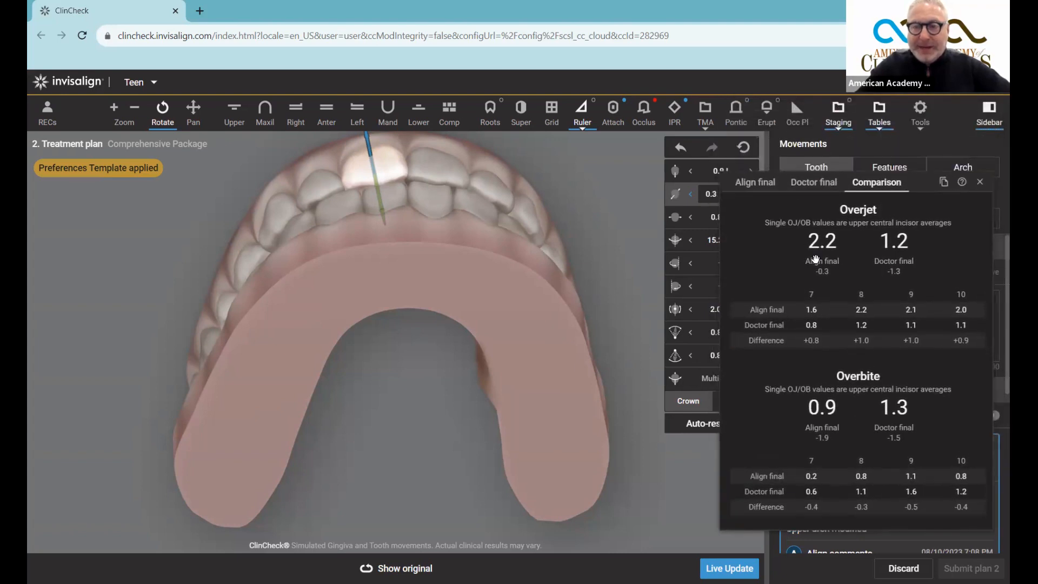
pyautogui.moveTo(899, 253)
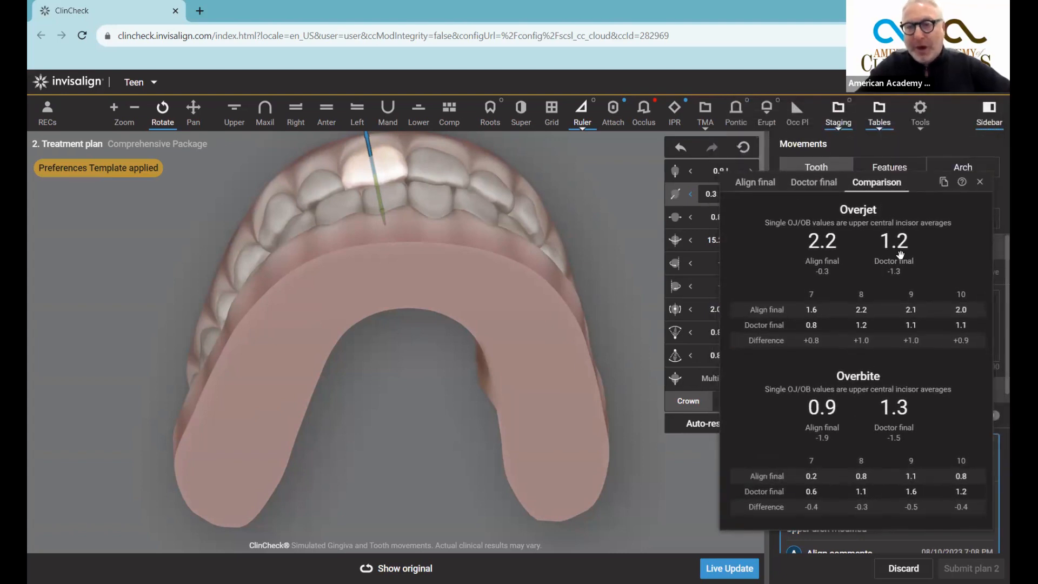
pyautogui.moveTo(422, 189)
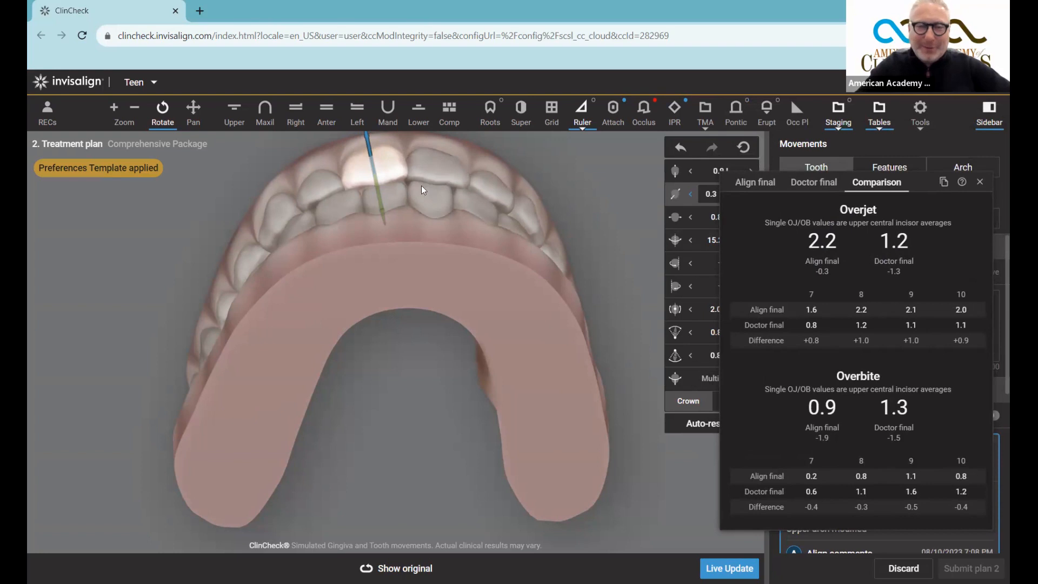
pyautogui.moveTo(405, 192)
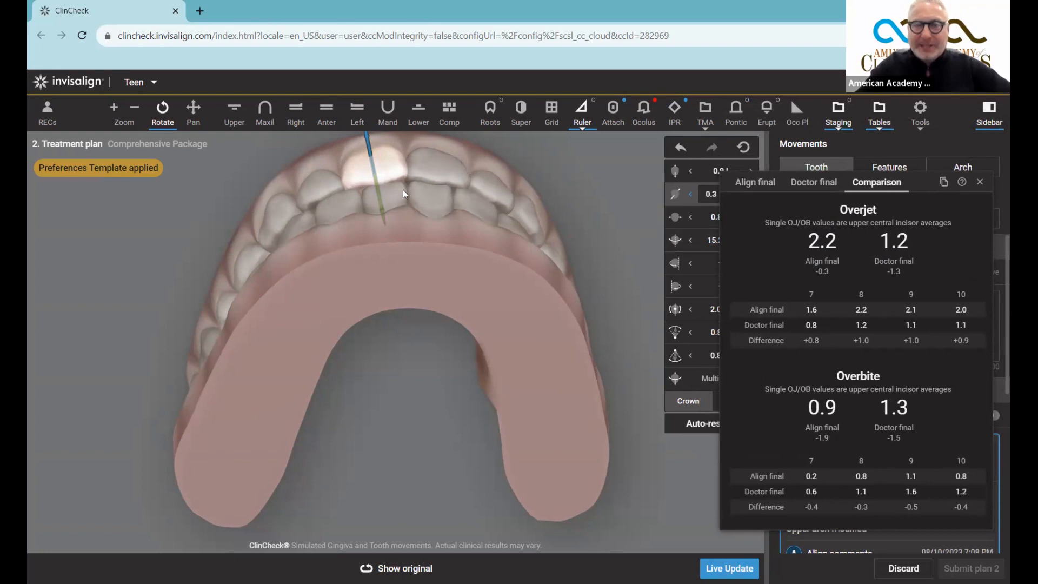
pyautogui.moveTo(575, 101)
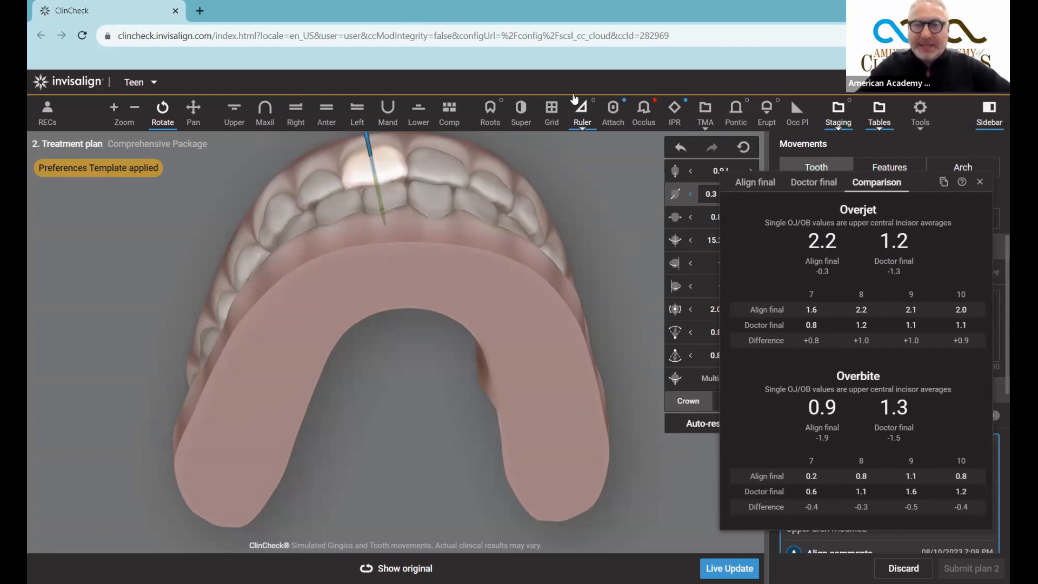